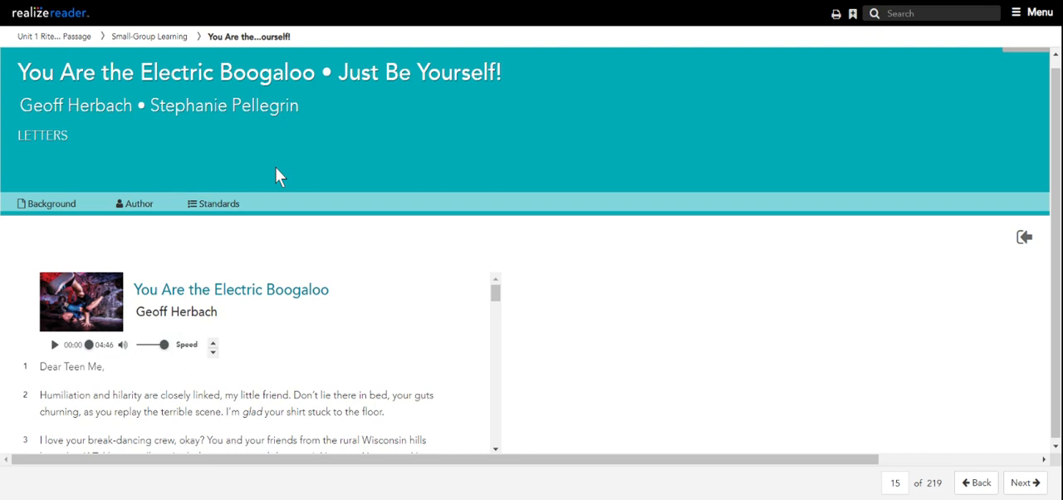
mouse_move(38, 52)
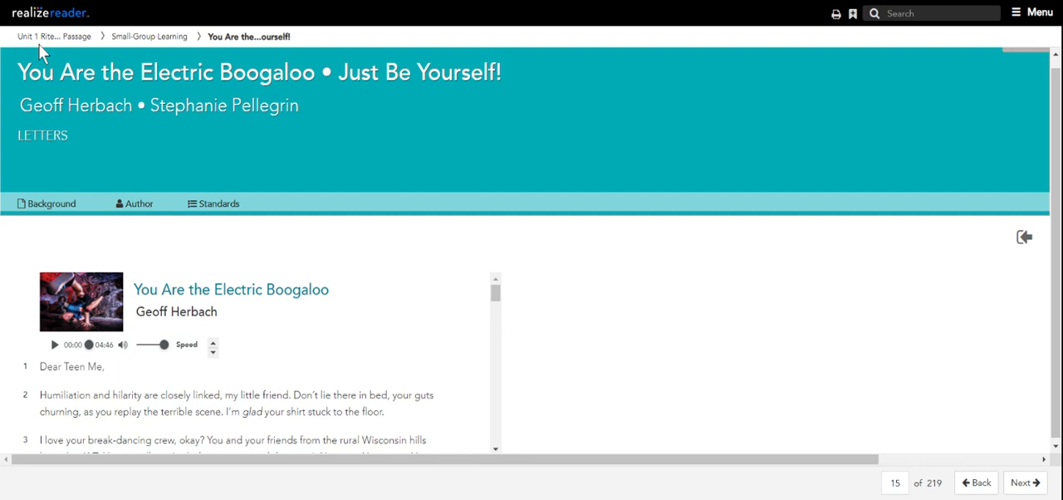
mouse_move(211, 238)
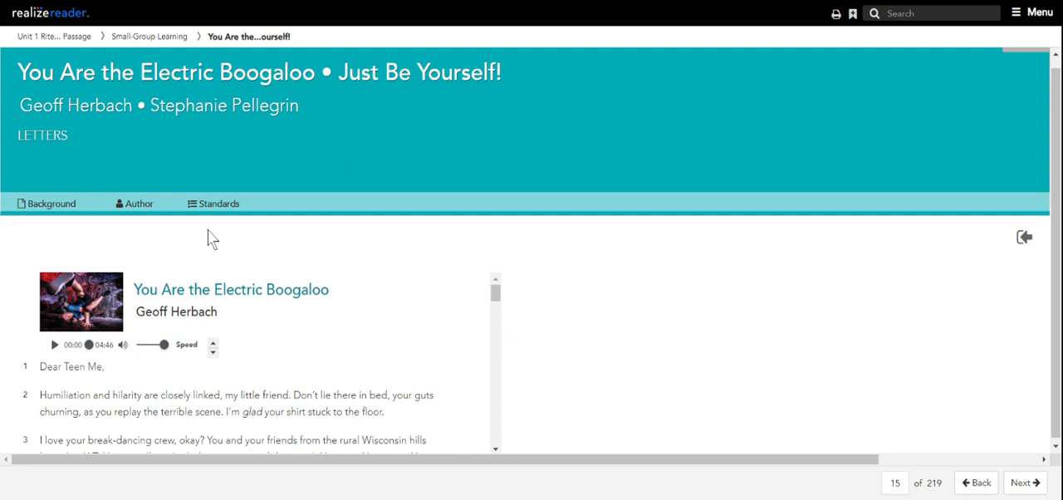
Open the Background tab to read the break-dancing and reassurance notes
click(54, 344)
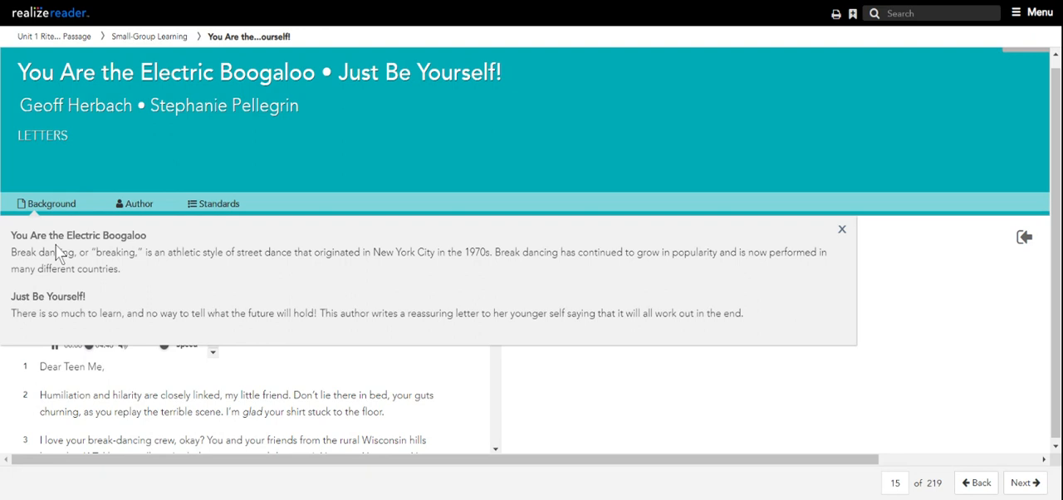
mouse_move(751, 349)
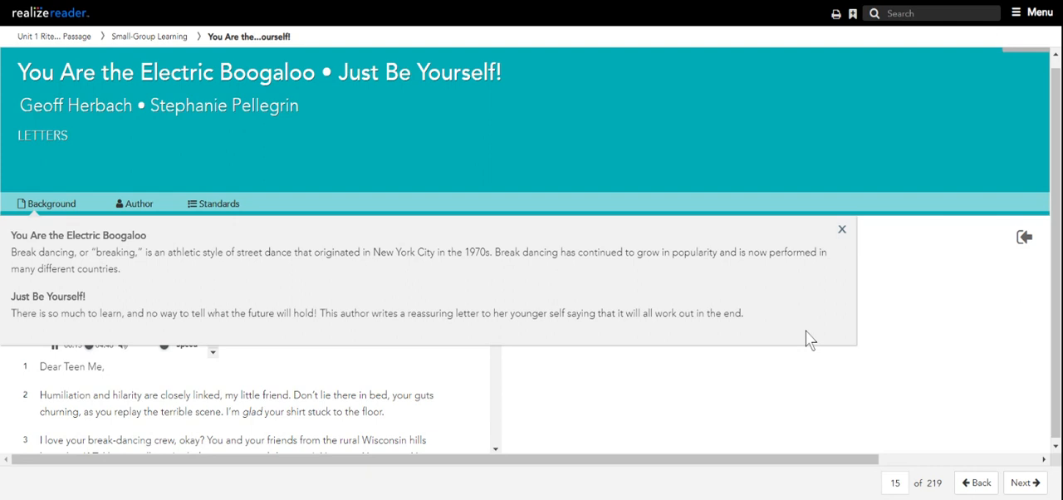
mouse_move(842, 230)
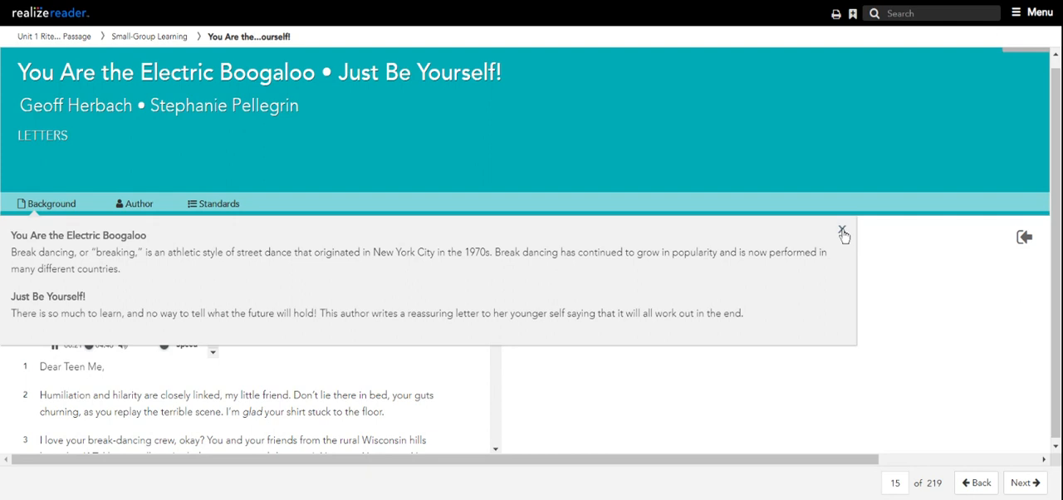
Open the Author tab showing Geoff Herbach and Stephanie Pellegrin biographies
click(134, 203)
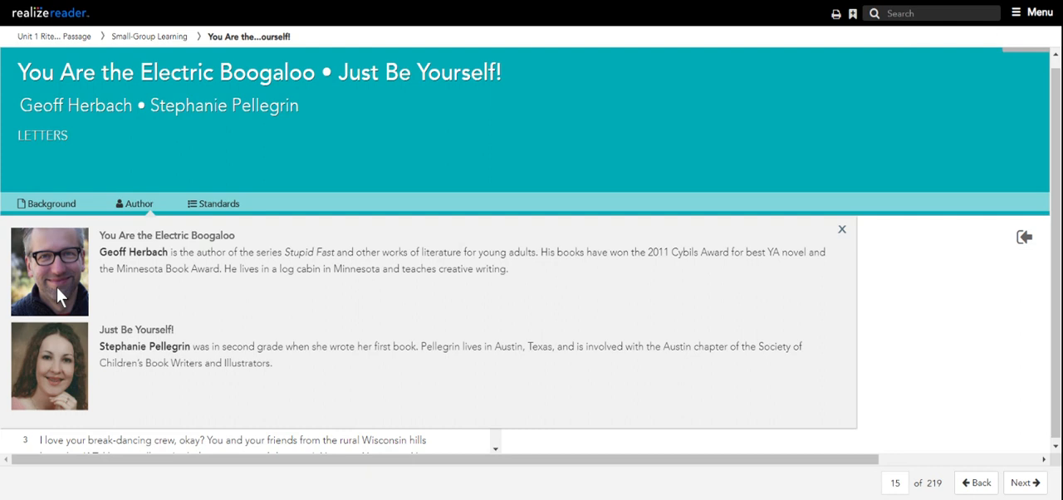
mouse_move(698, 275)
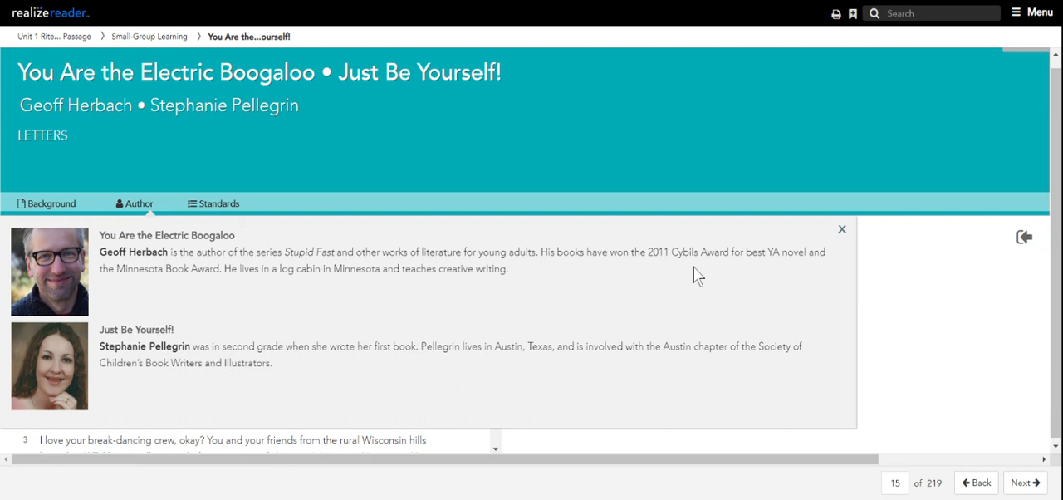
mouse_move(803, 275)
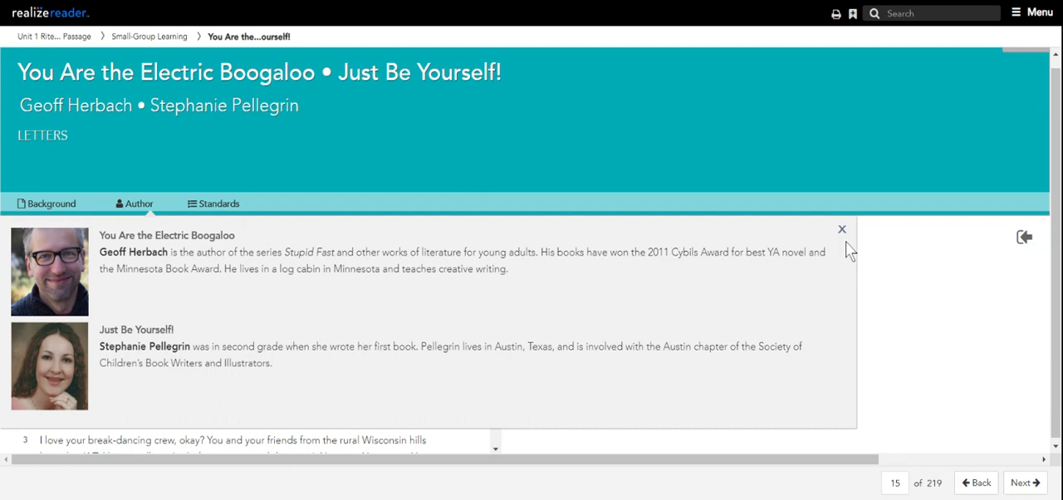
Close the Author panel to return to the first letter on page 15
click(841, 228)
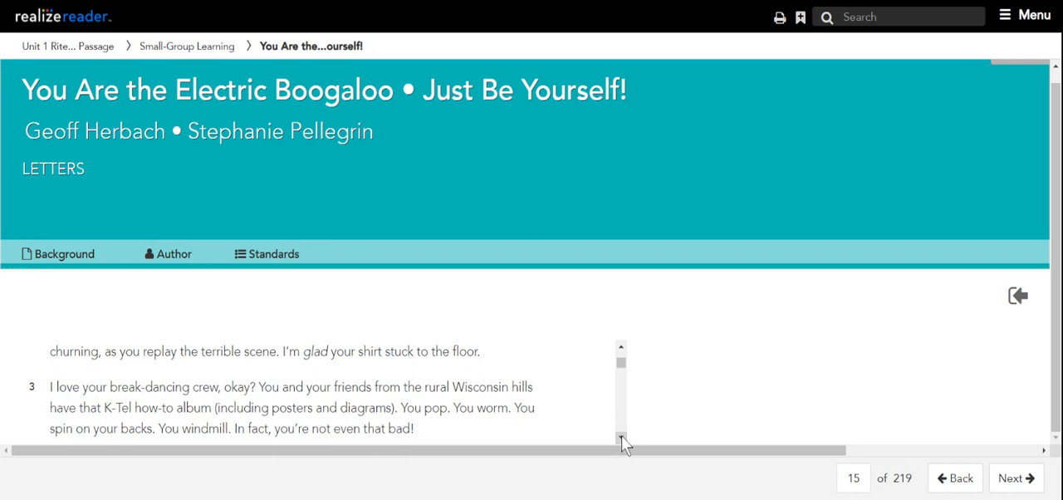
Scroll the first letter to paragraph 6, the Kennedy Mall dance
scroll(down, 3)
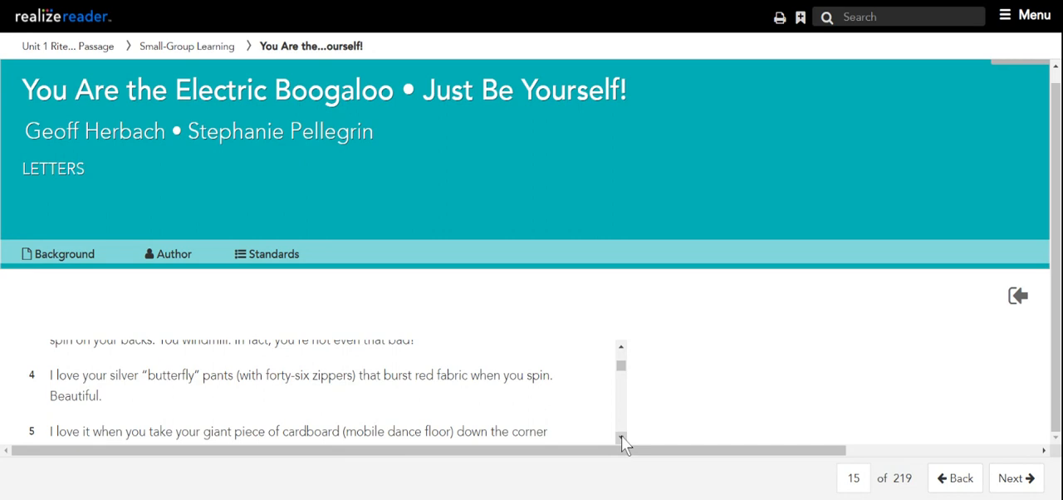
scroll(down, 3)
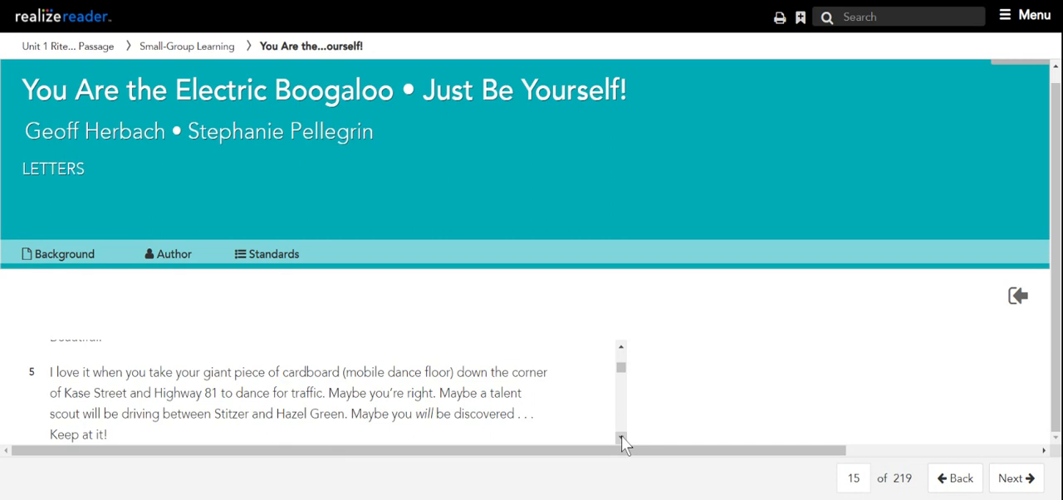
scroll(down, 3)
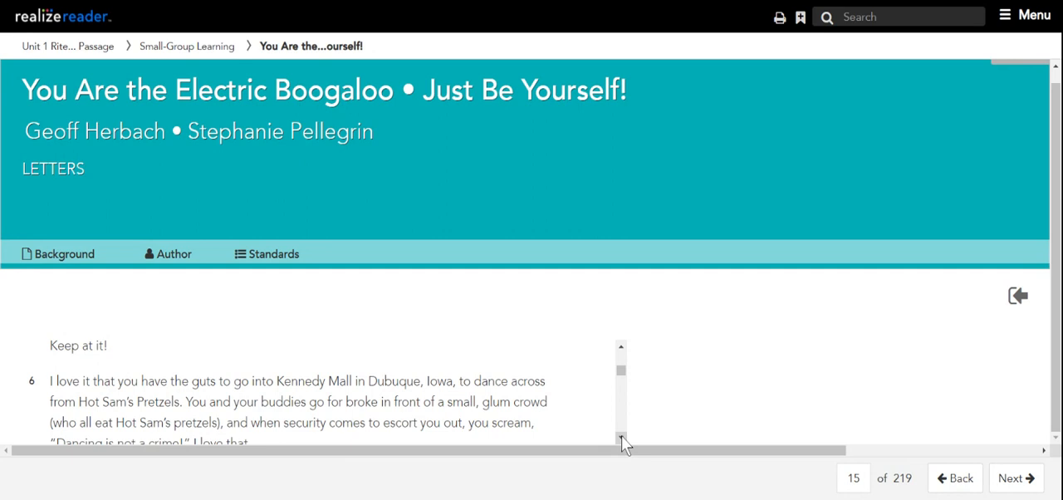
scroll(down, 3)
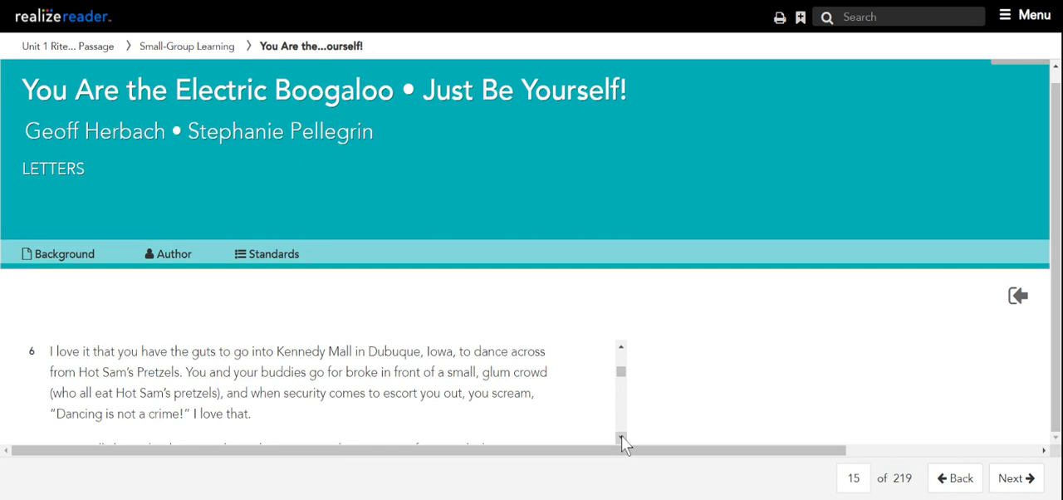
Scroll past the Five Flags dance-off to paragraph 12 on teenage dorkiness
scroll(down, 3)
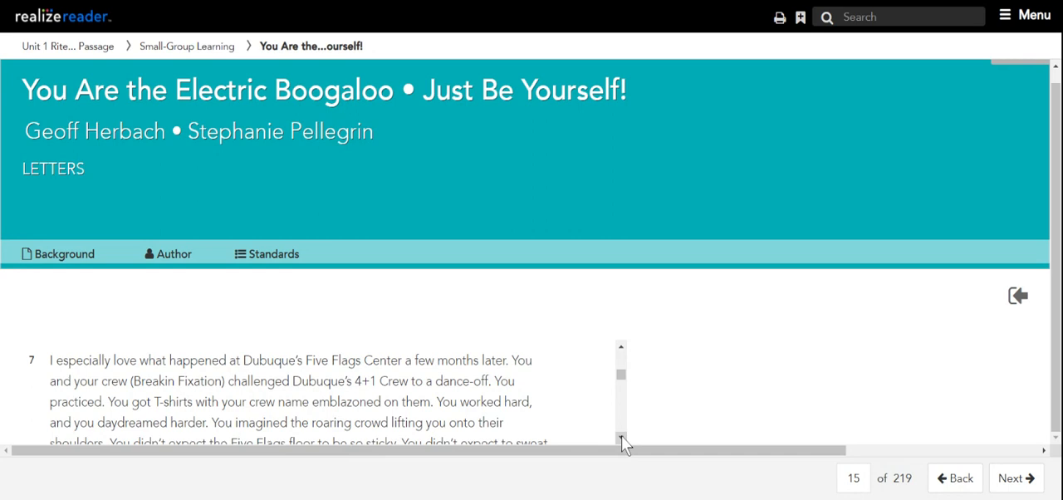
scroll(down, 3)
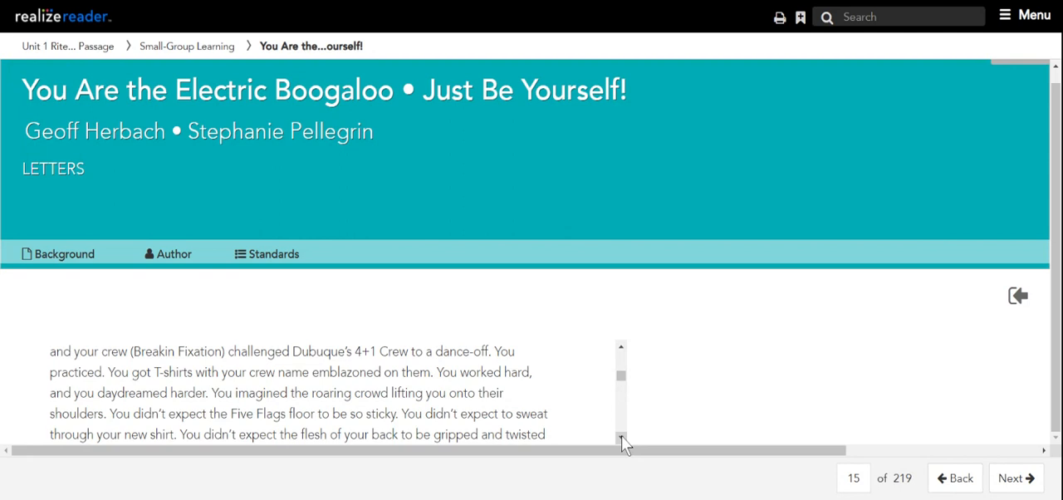
scroll(down, 3)
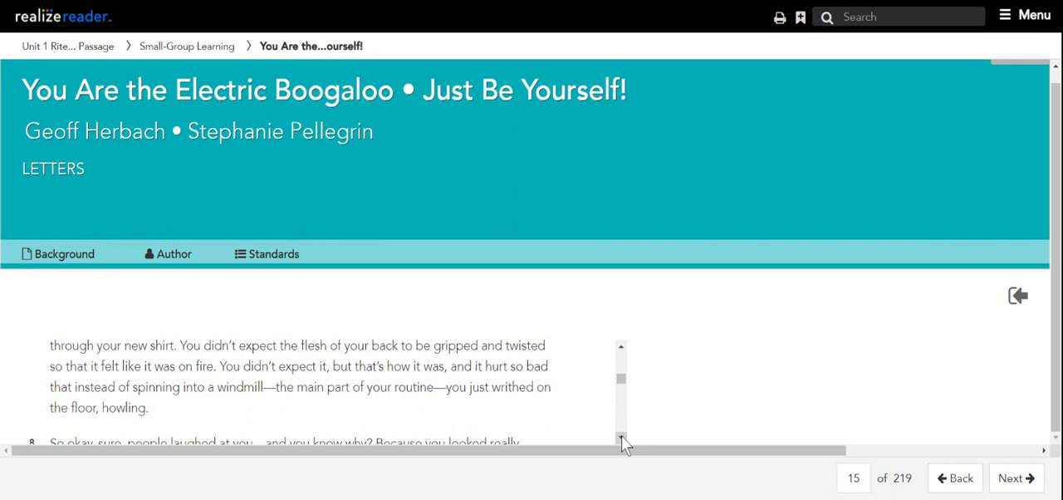
scroll(down, 3)
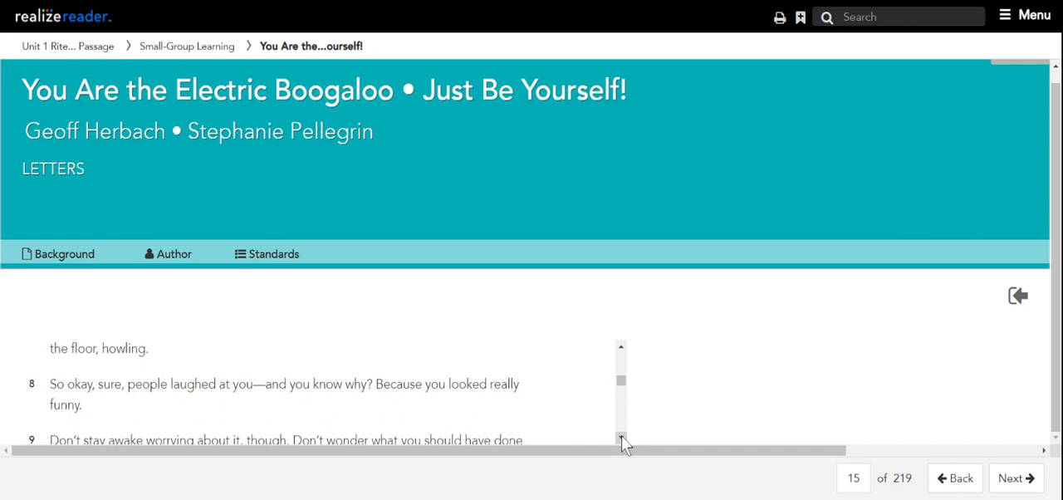
scroll(down, 3)
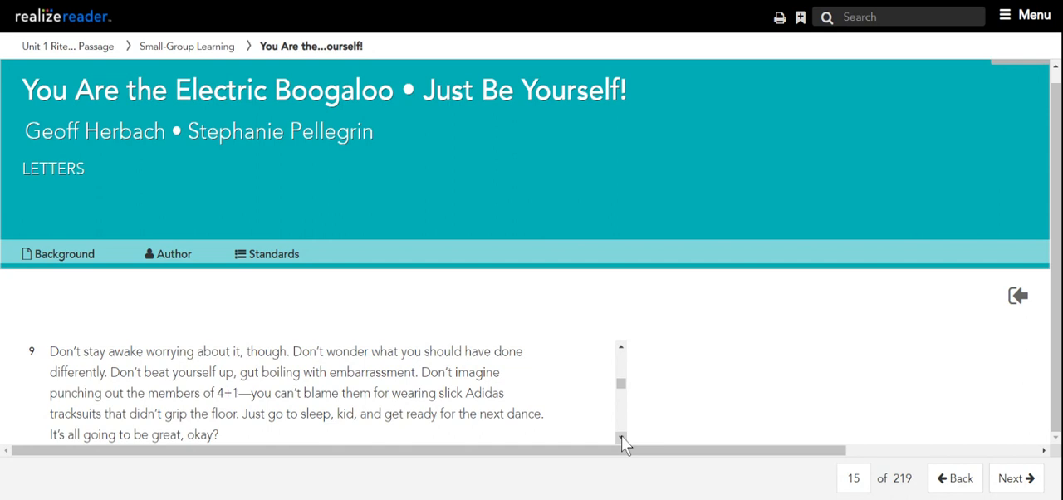
scroll(down, 3)
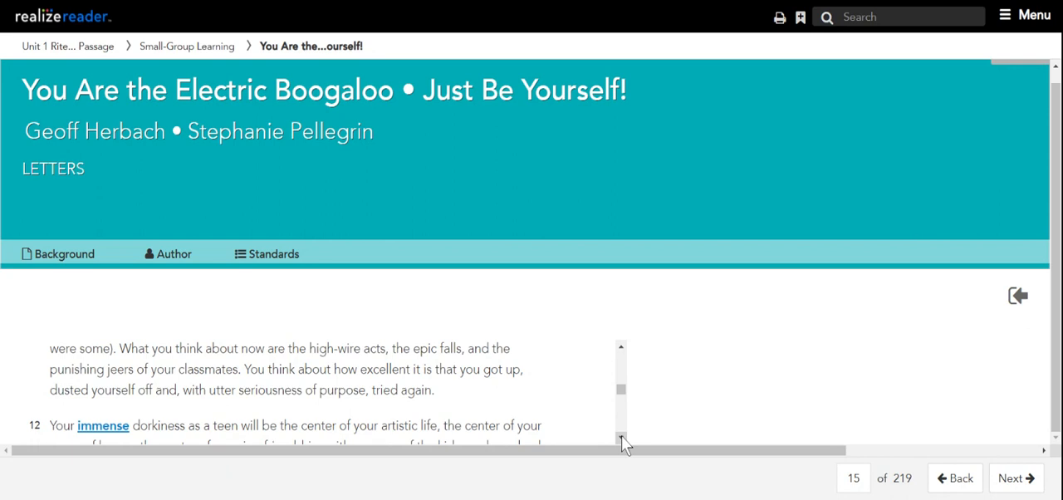
Scroll past paragraph 14 to 'Just Be Yourself!' opening with 'Dear Teen Me.'
scroll(down, 3)
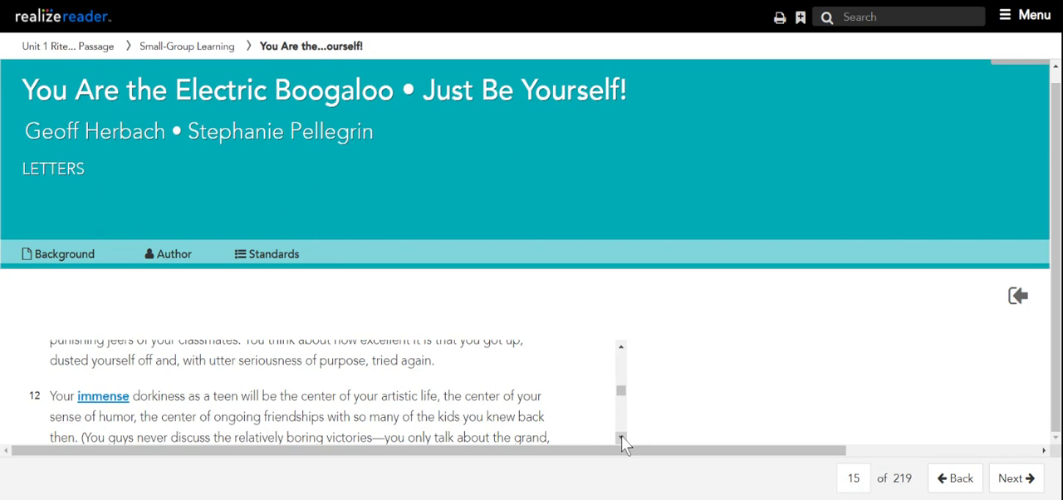
scroll(down, 3)
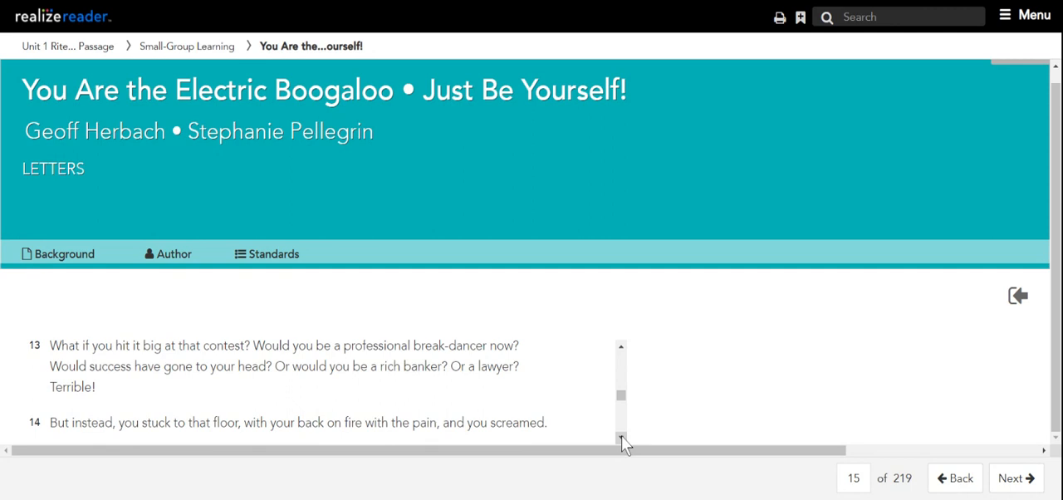
scroll(down, 3)
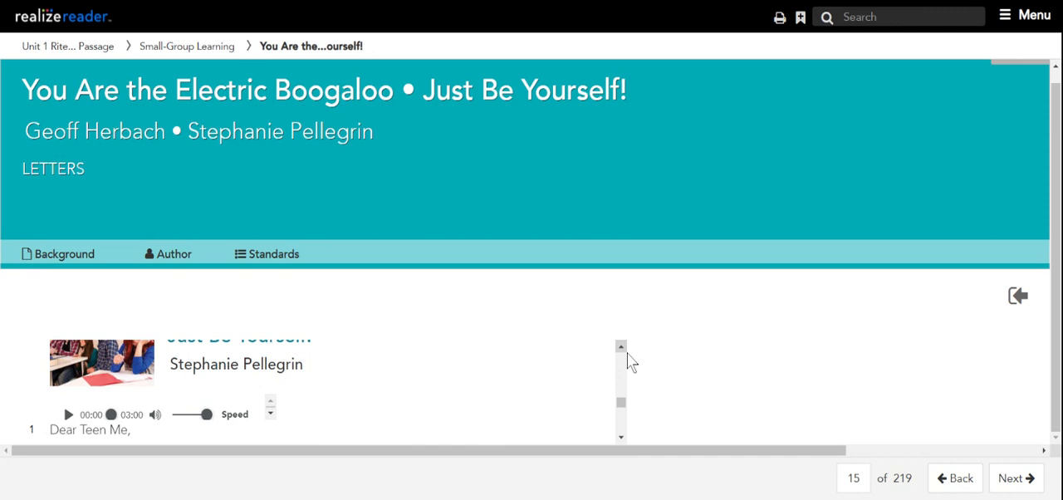
Play the second letter's narration and show the Background notes again
click(68, 414)
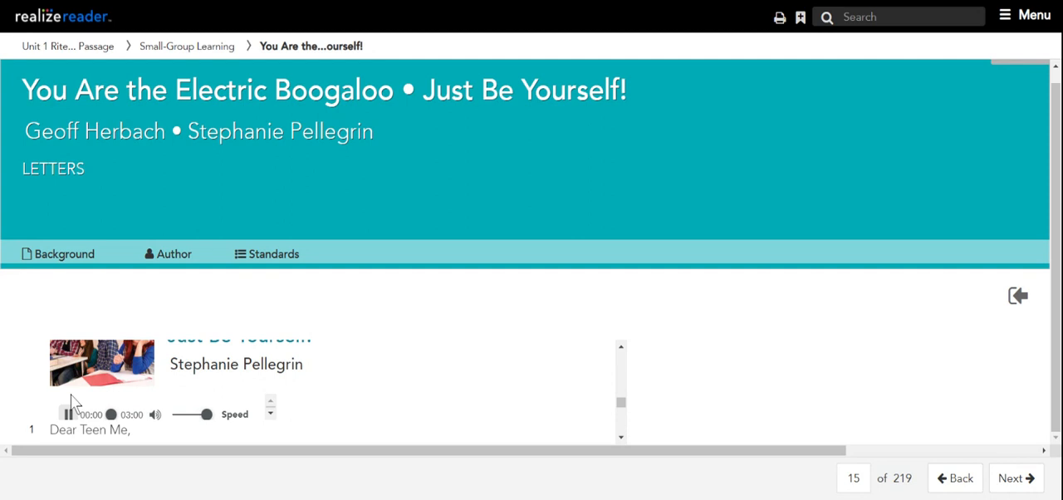
click(58, 253)
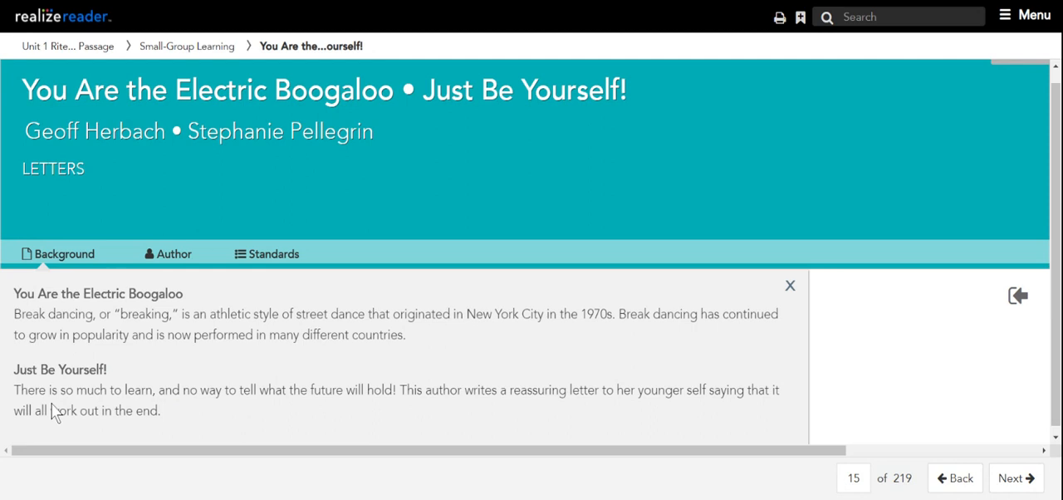
mouse_move(472, 415)
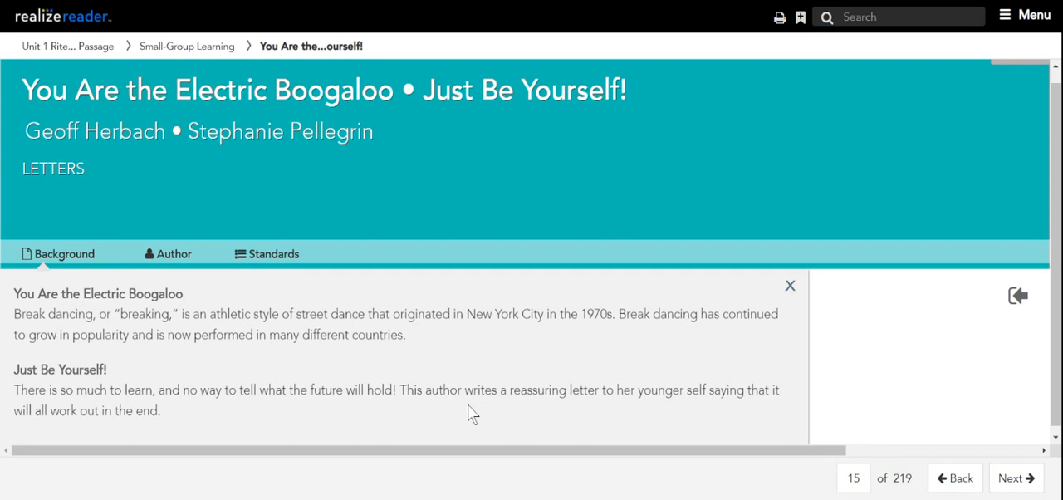
mouse_move(781, 407)
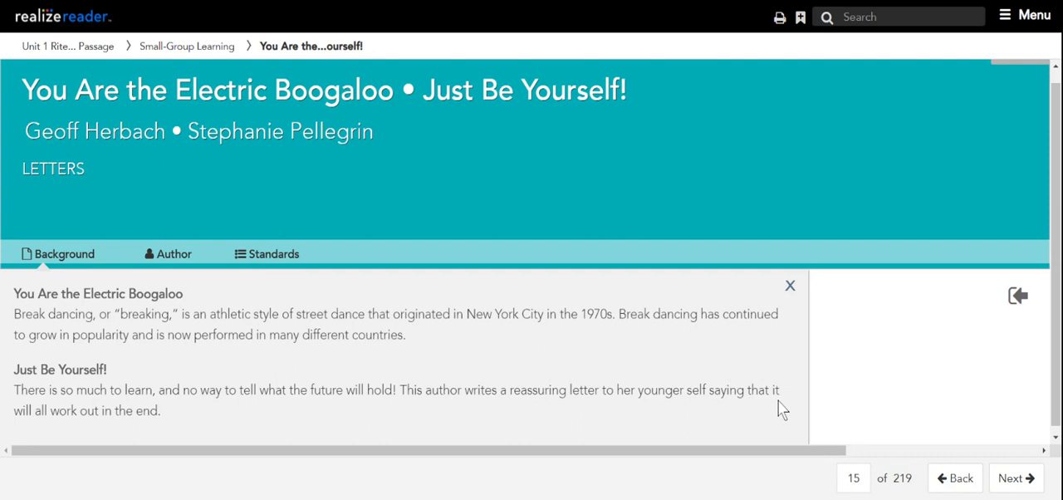
Switch to the Author tab for Herbach's and Pellegrin's biographies
click(168, 253)
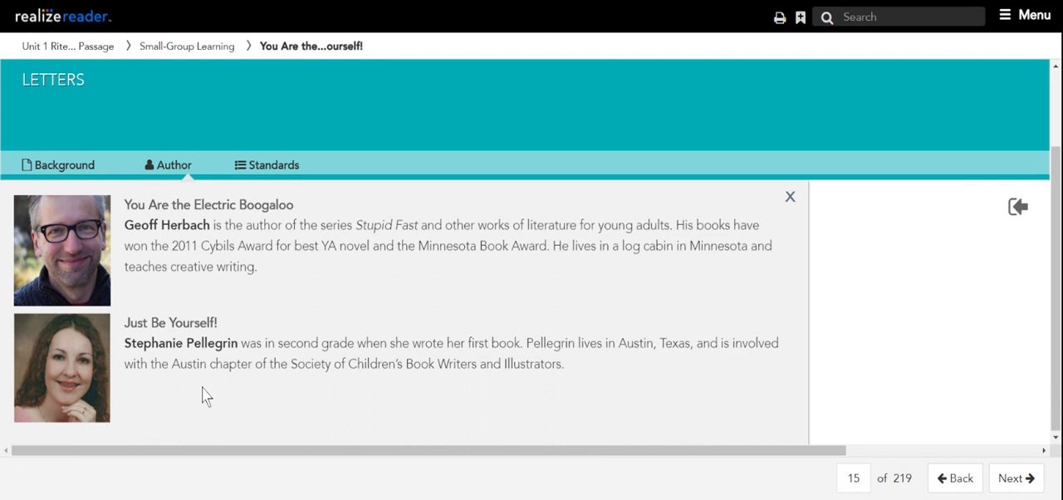
click(790, 196)
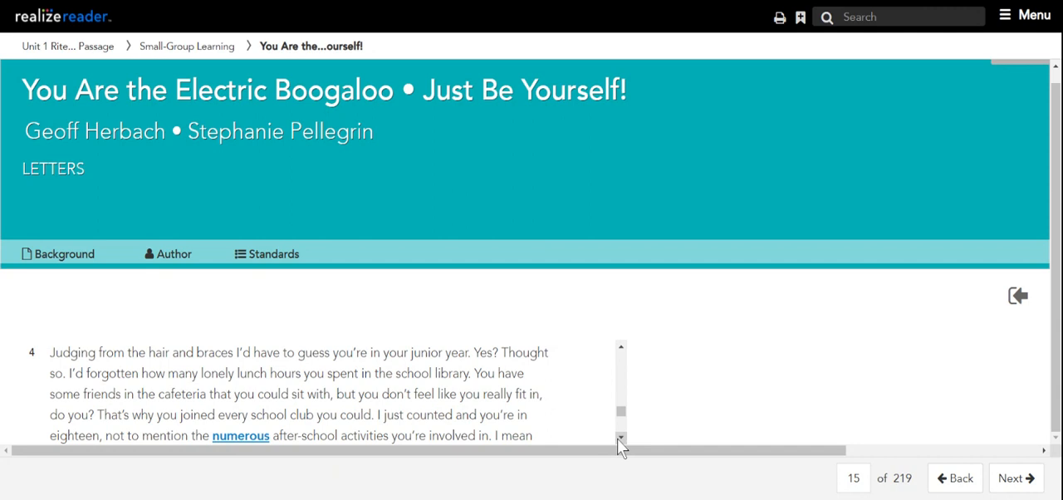
Scroll through paragraphs 5 and 6 to the E. E. Cummings courage quote
scroll(down, 3)
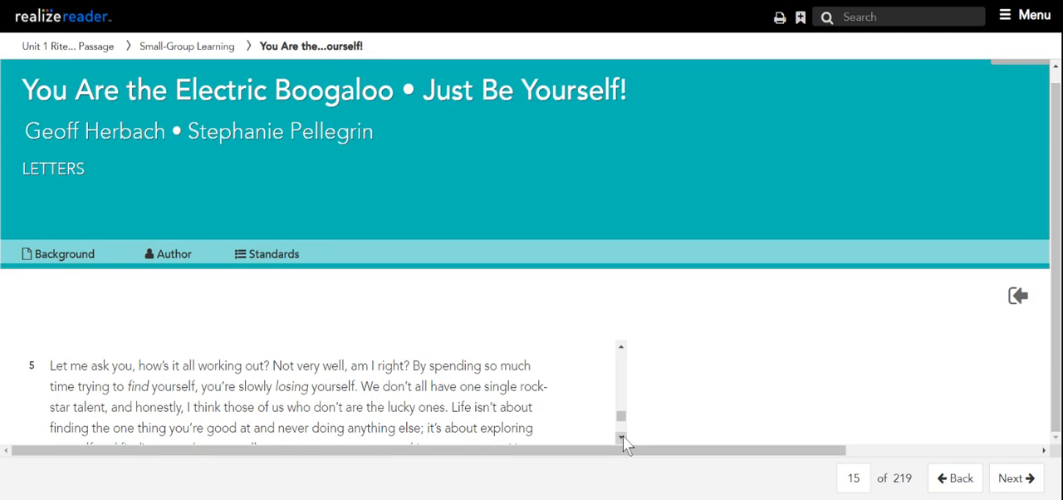
scroll(down, 3)
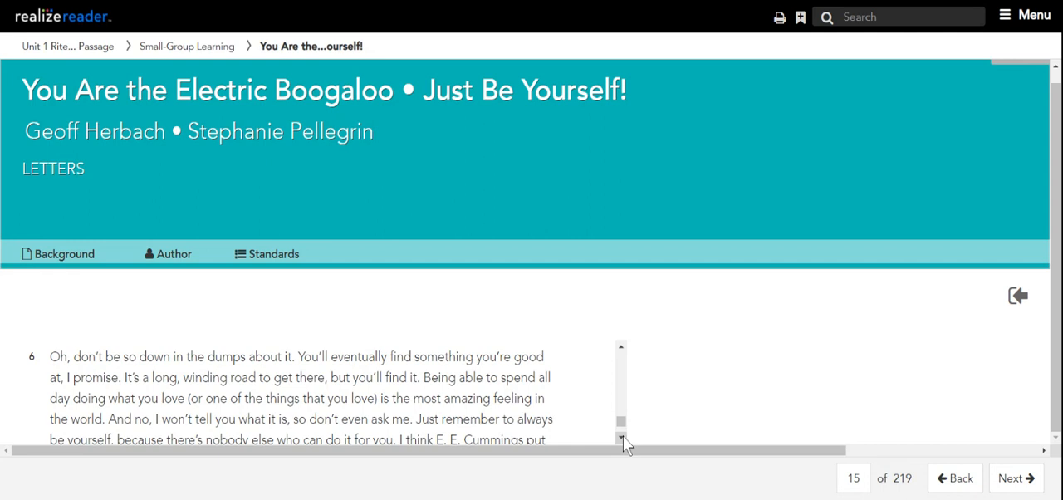
scroll(down, 3)
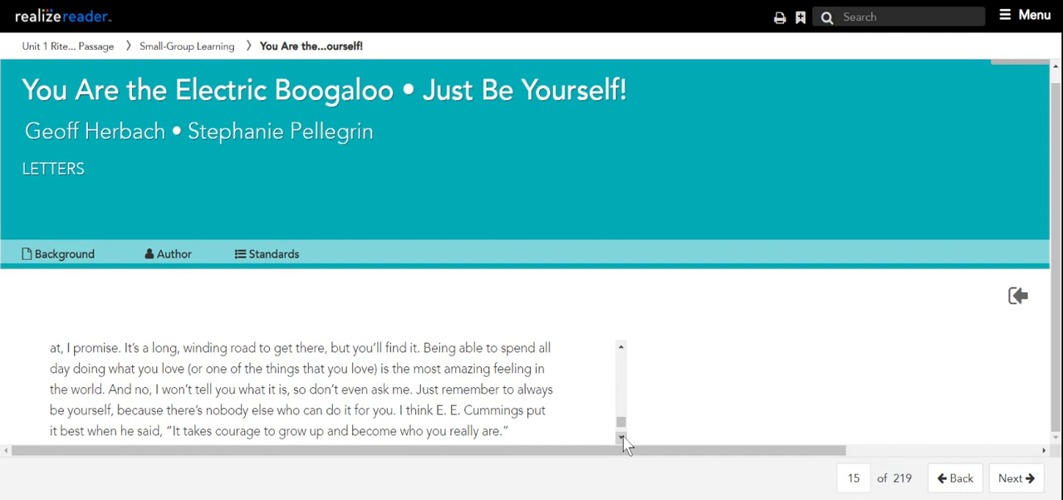